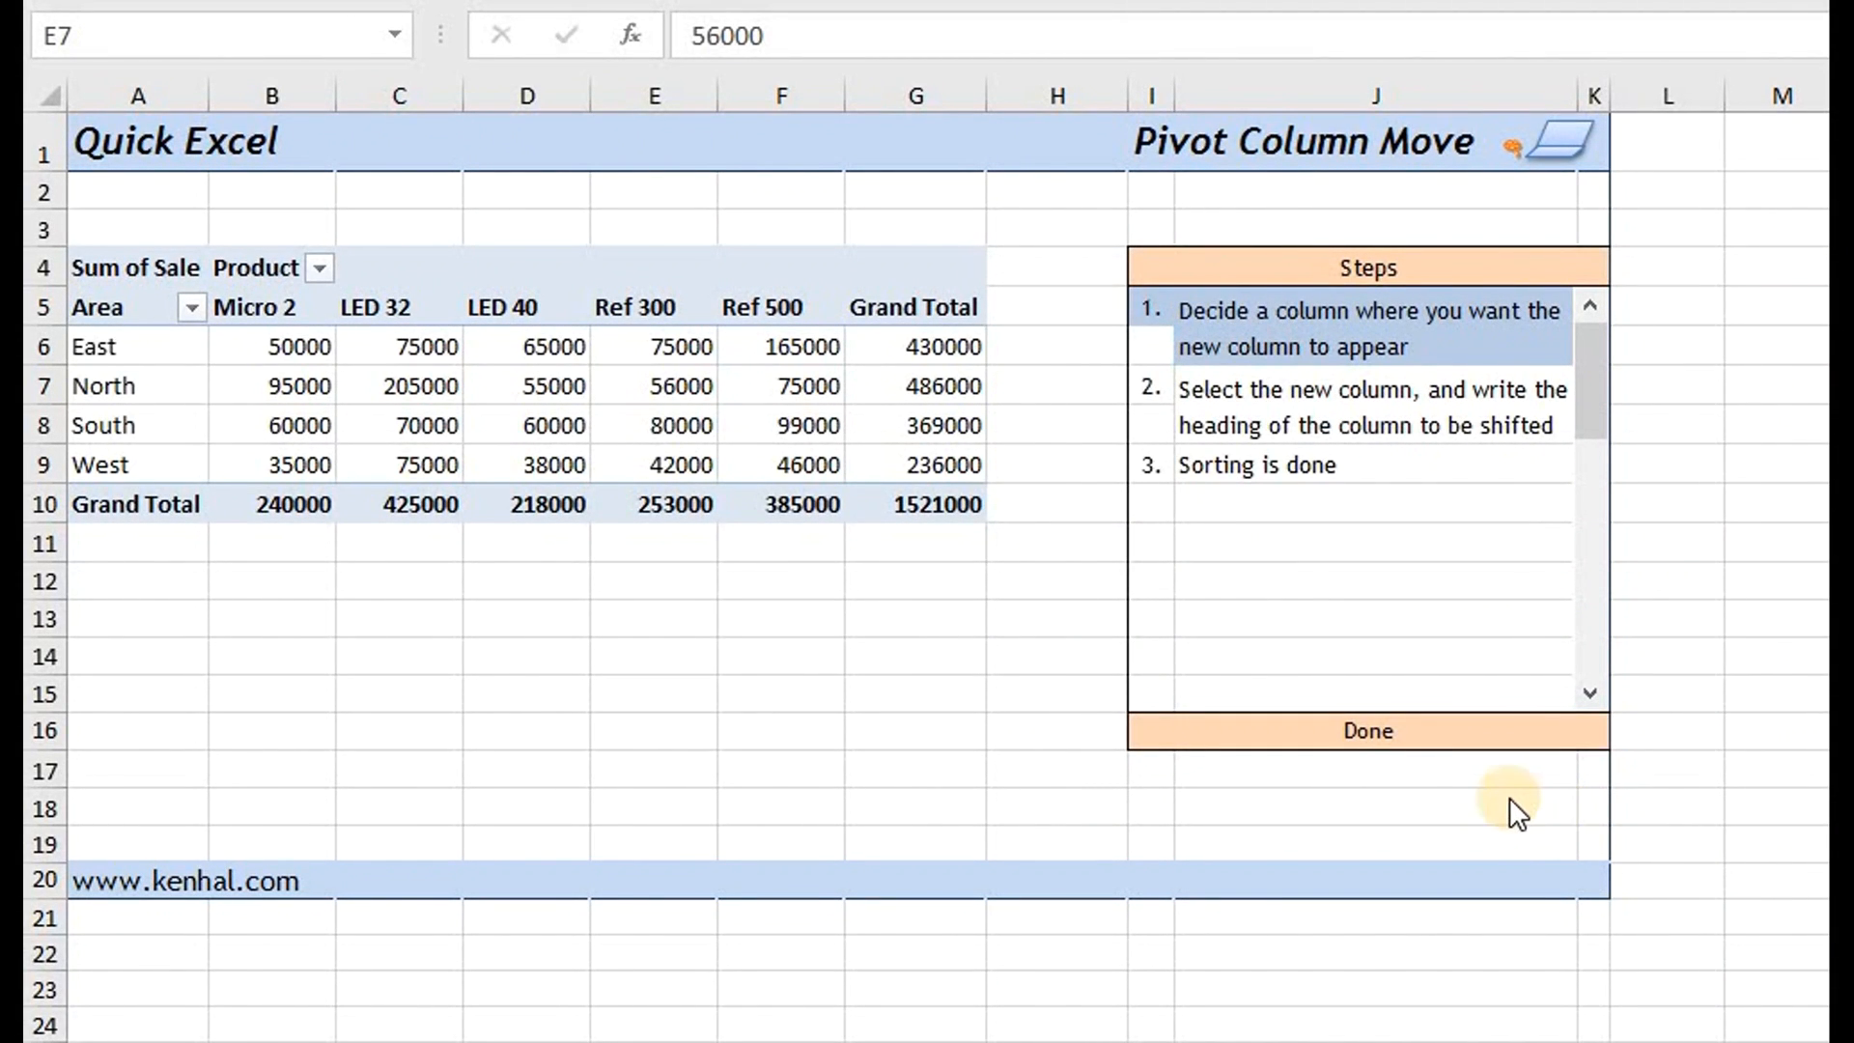
mouse_move(1163, 825)
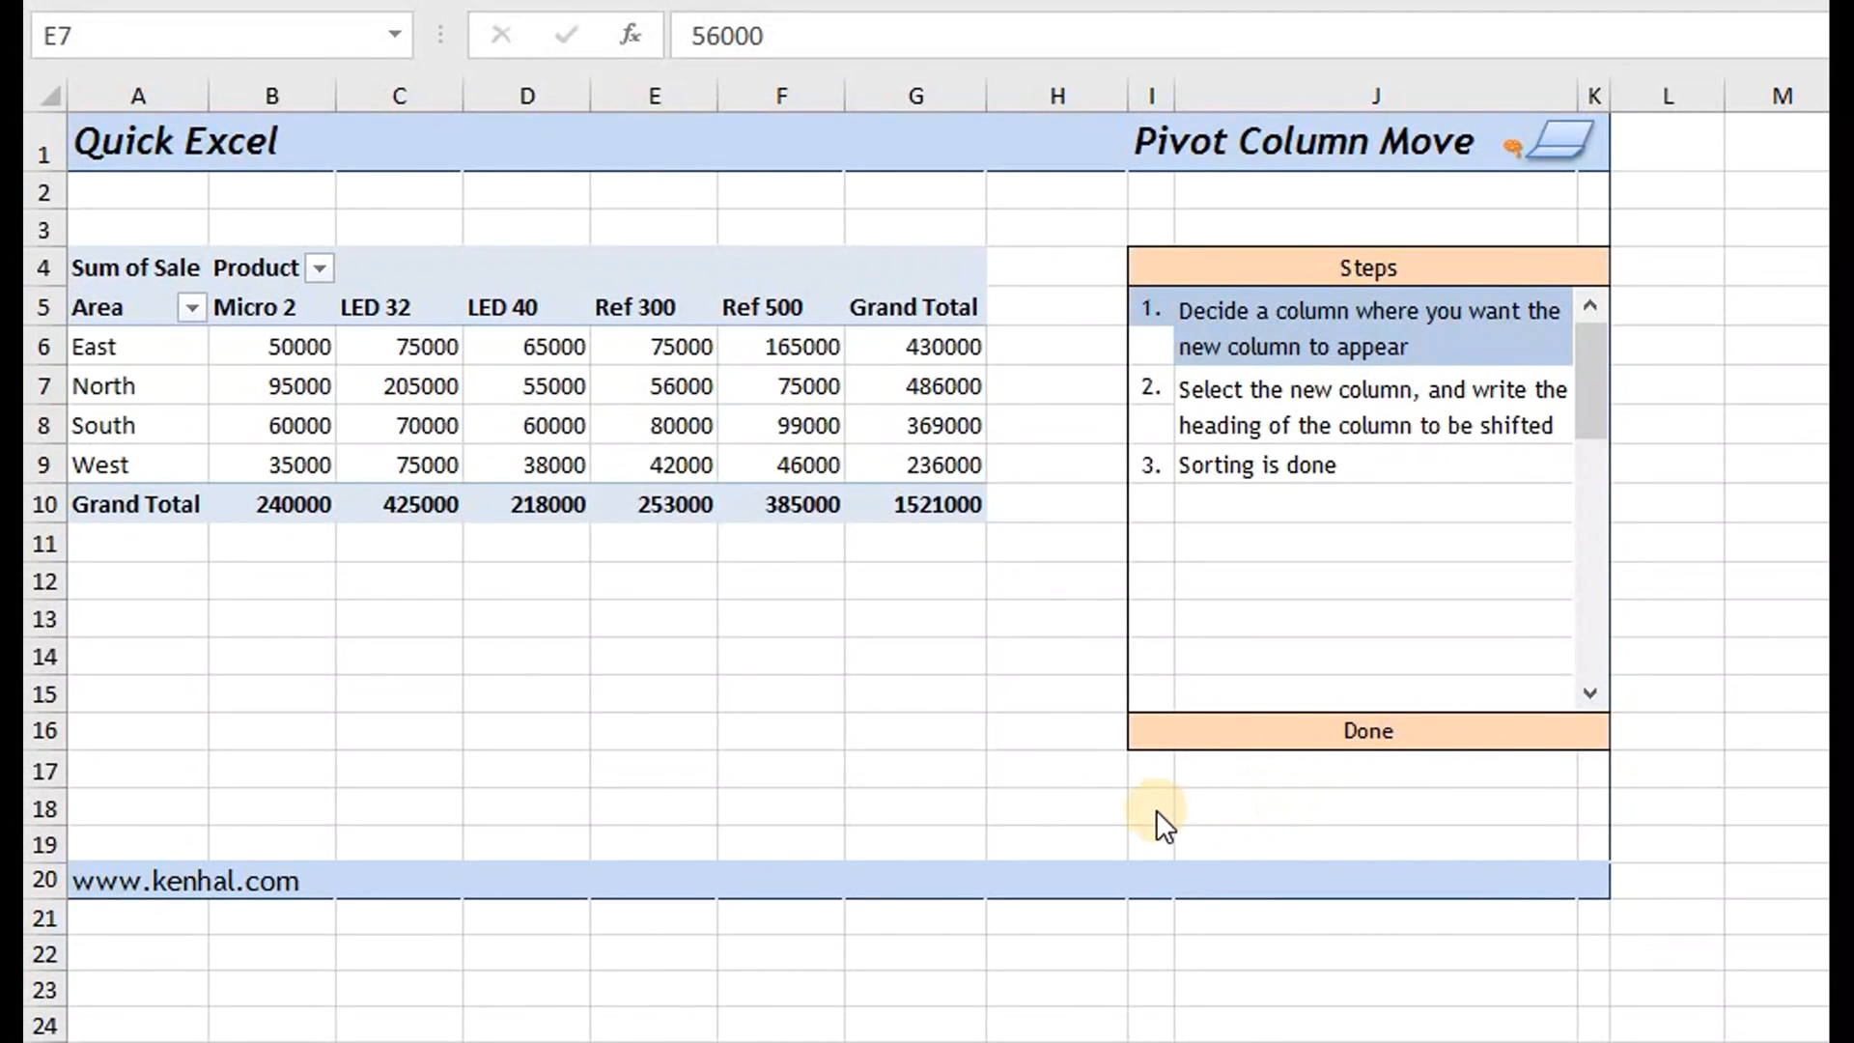
mouse_move(963, 689)
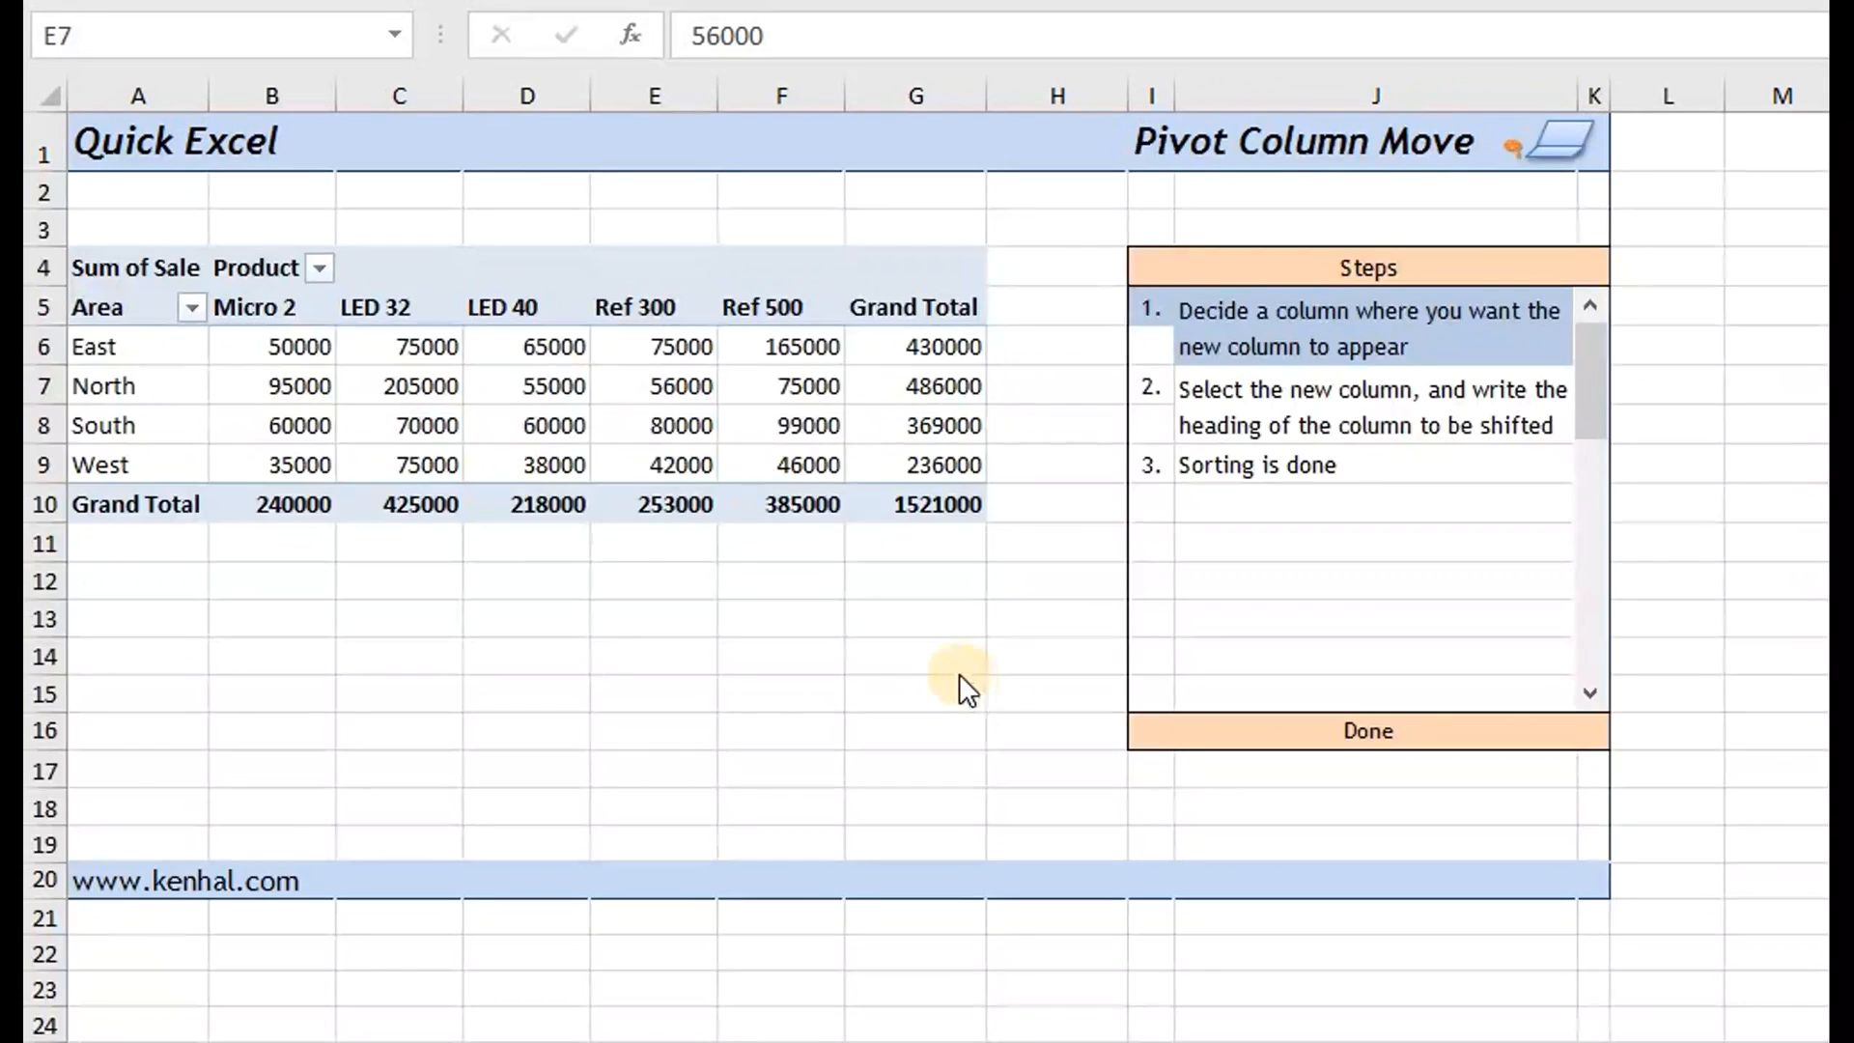
- Type 'Ref 500' over the first product header in B5 to move that column ahead of Micro 2
left_click(681, 386)
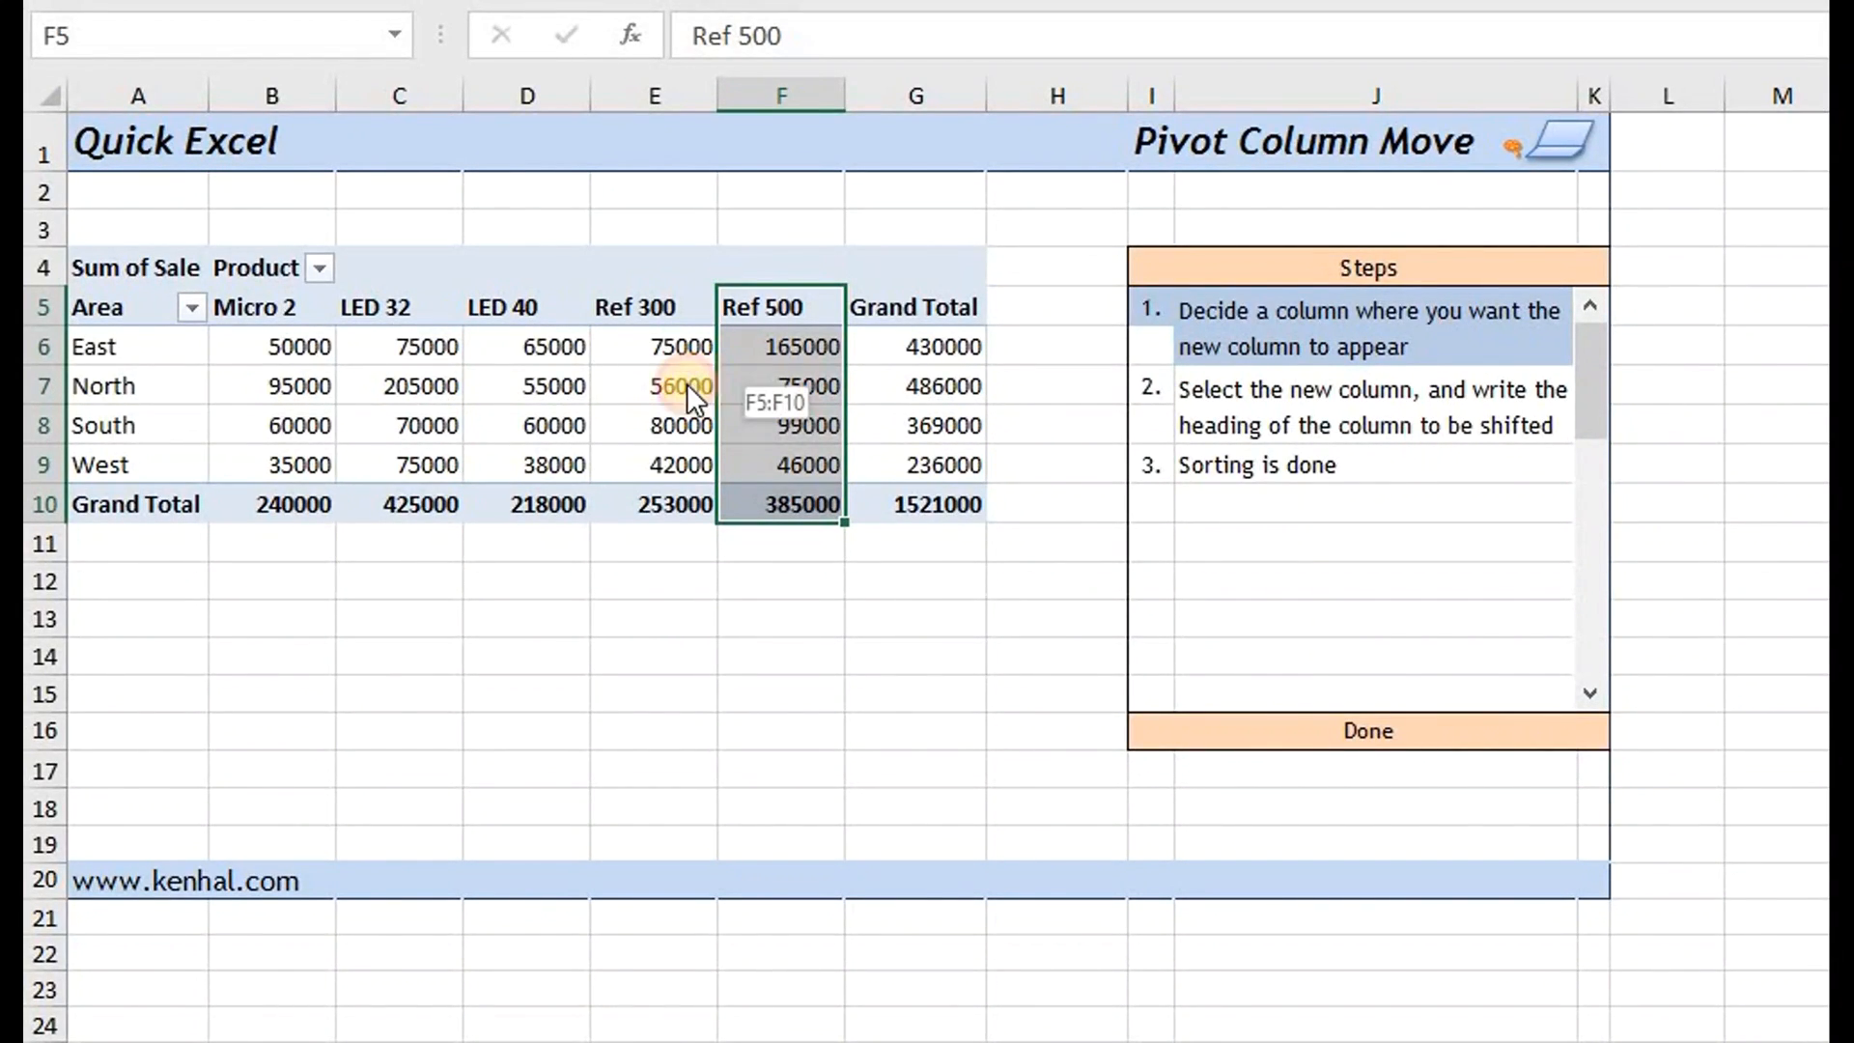
left_click(654, 307)
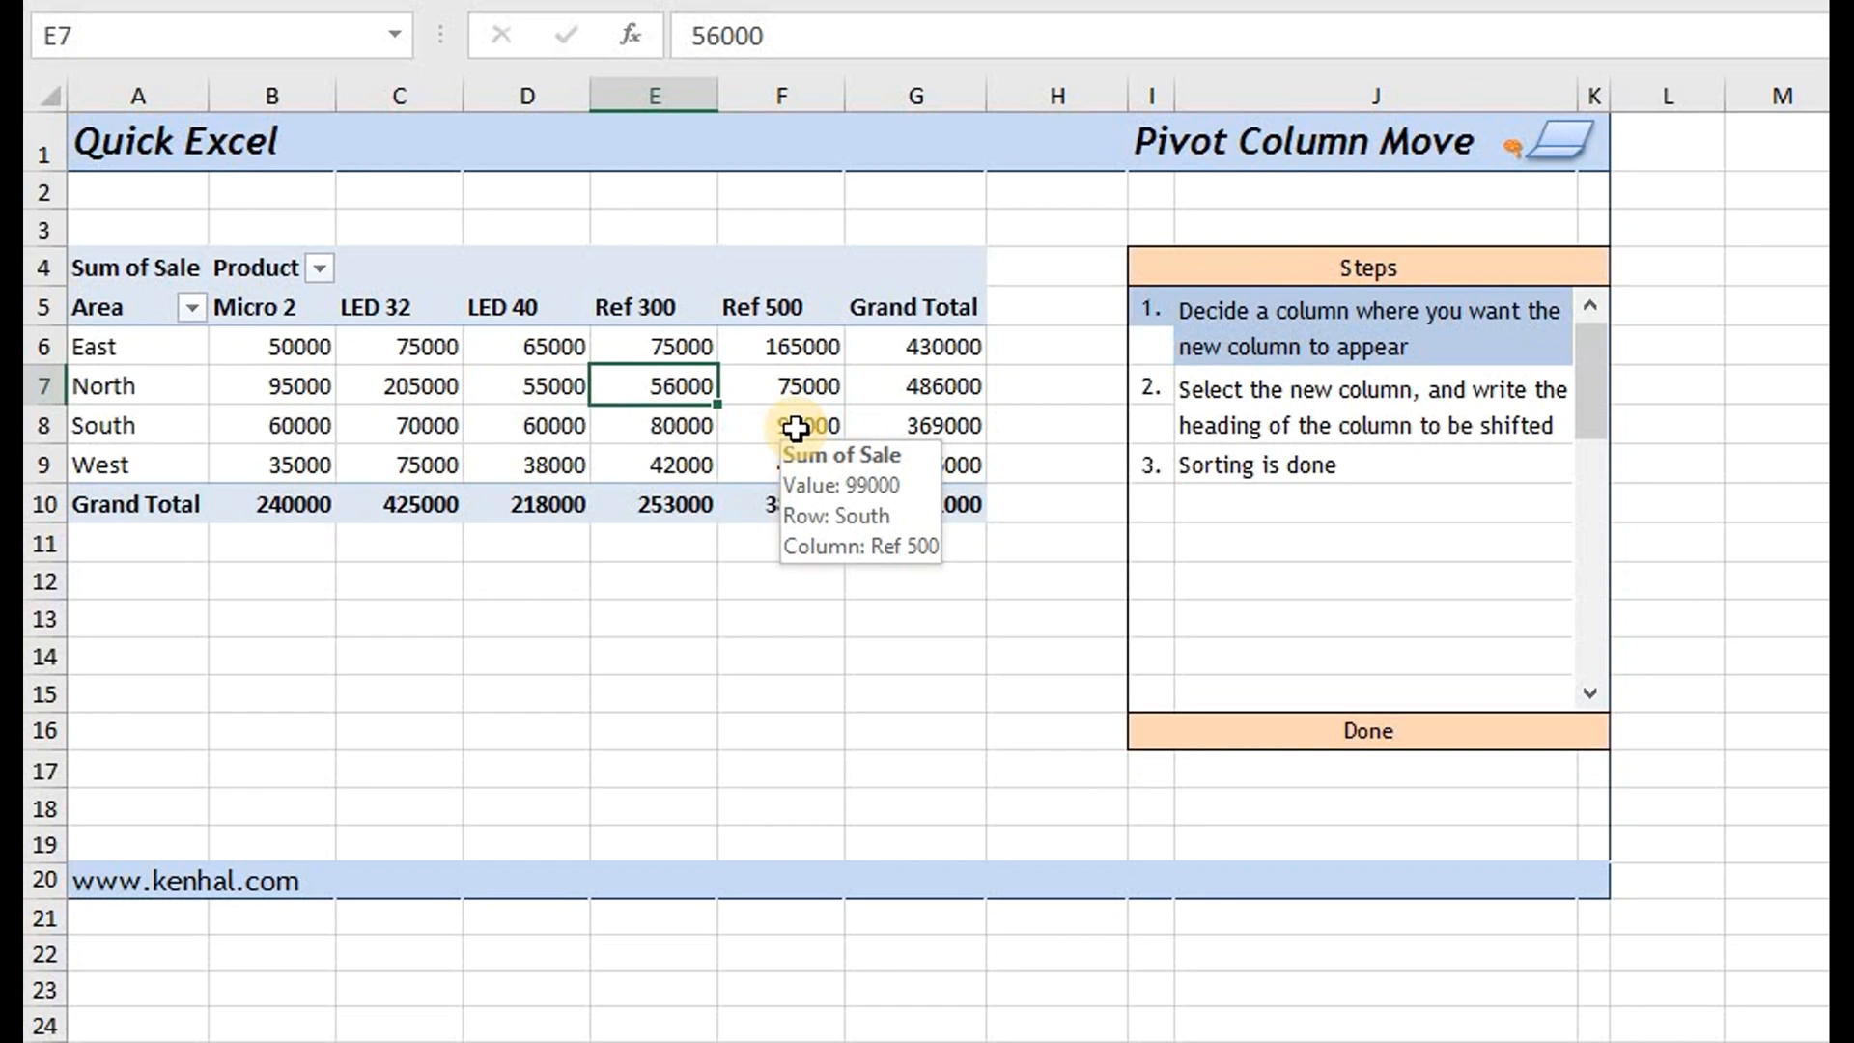
left_click(780, 307)
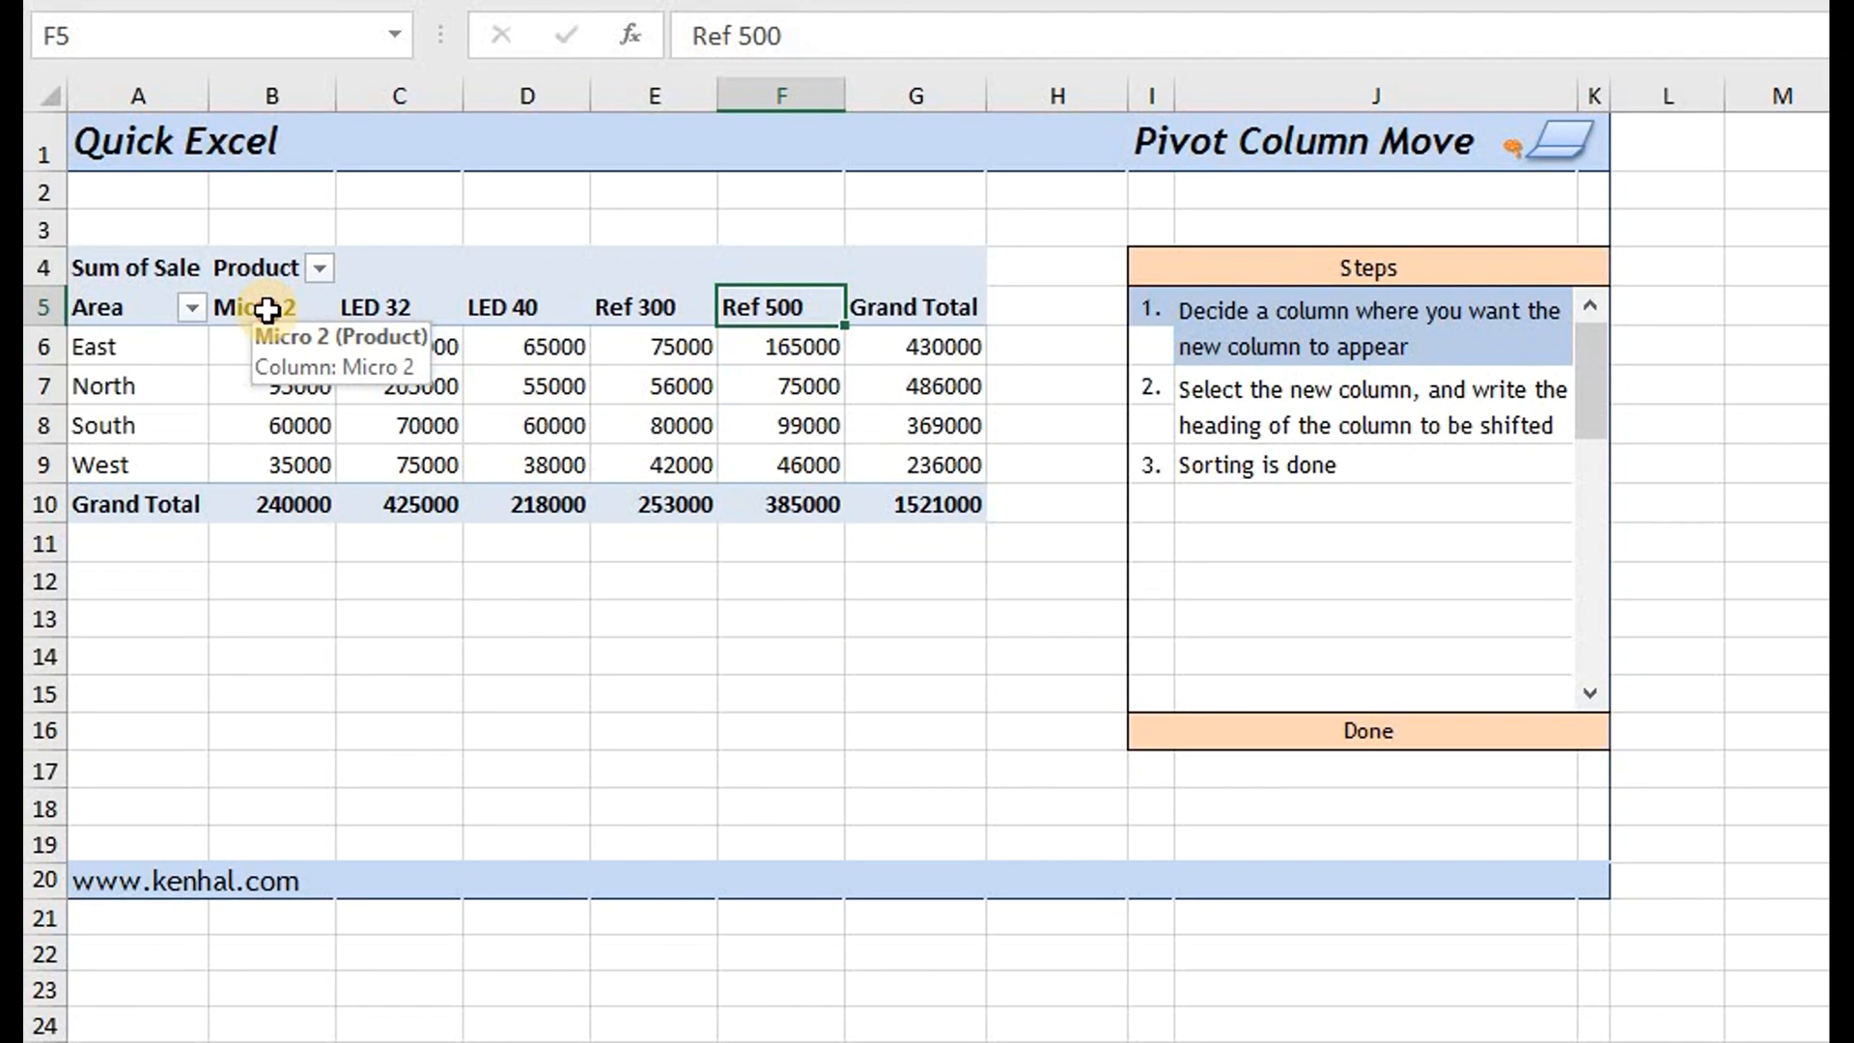
left_click(271, 307)
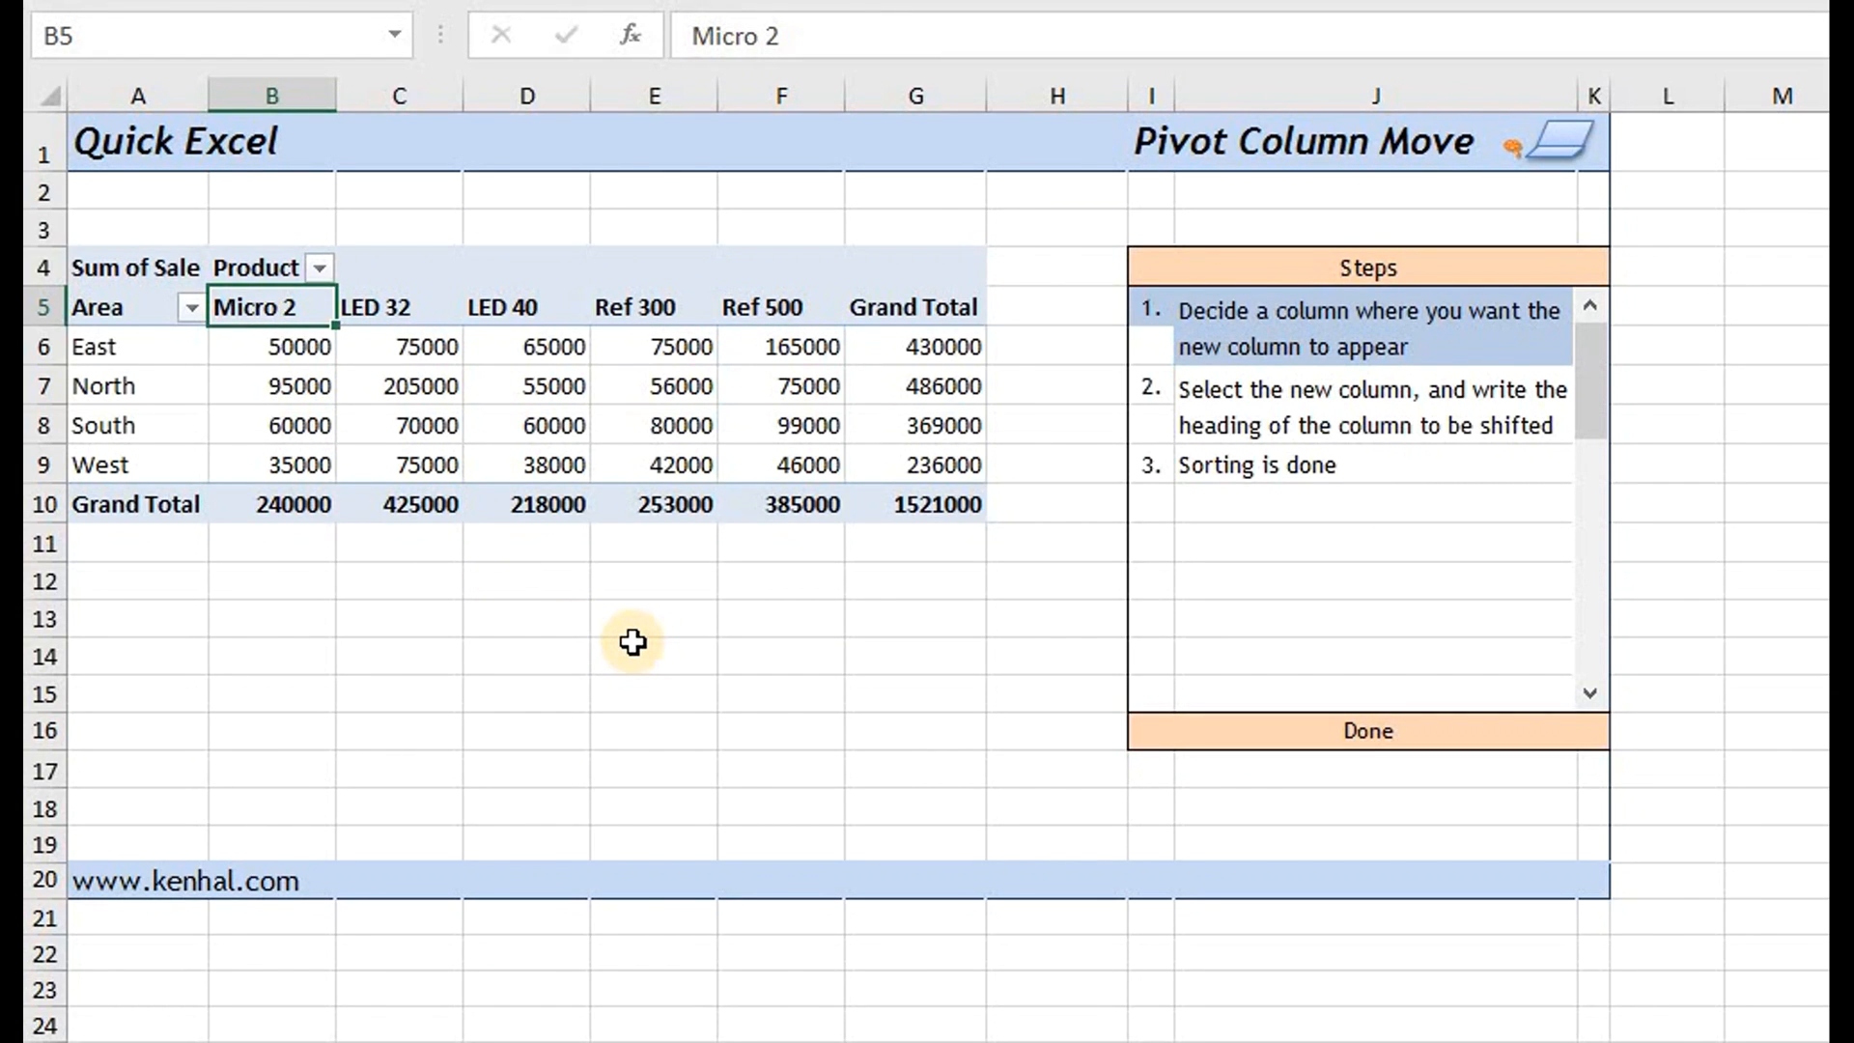
type("Re")
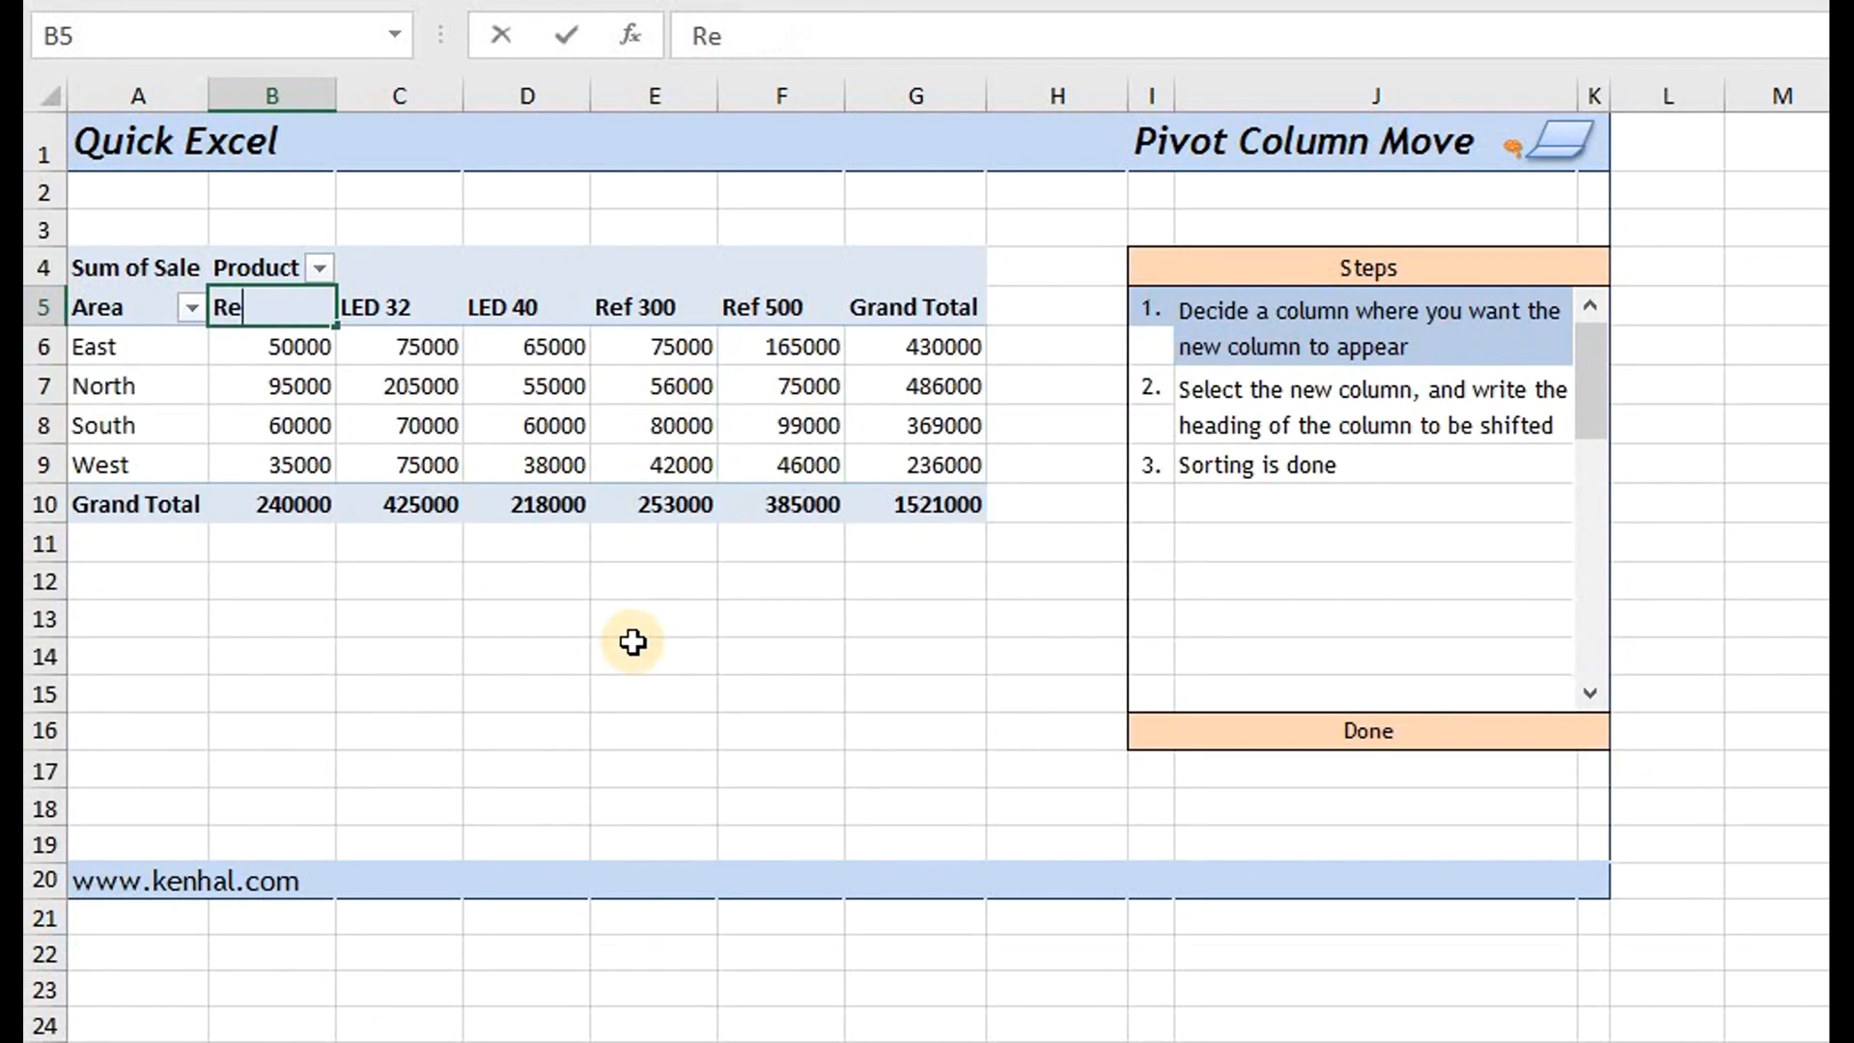
type("f 500")
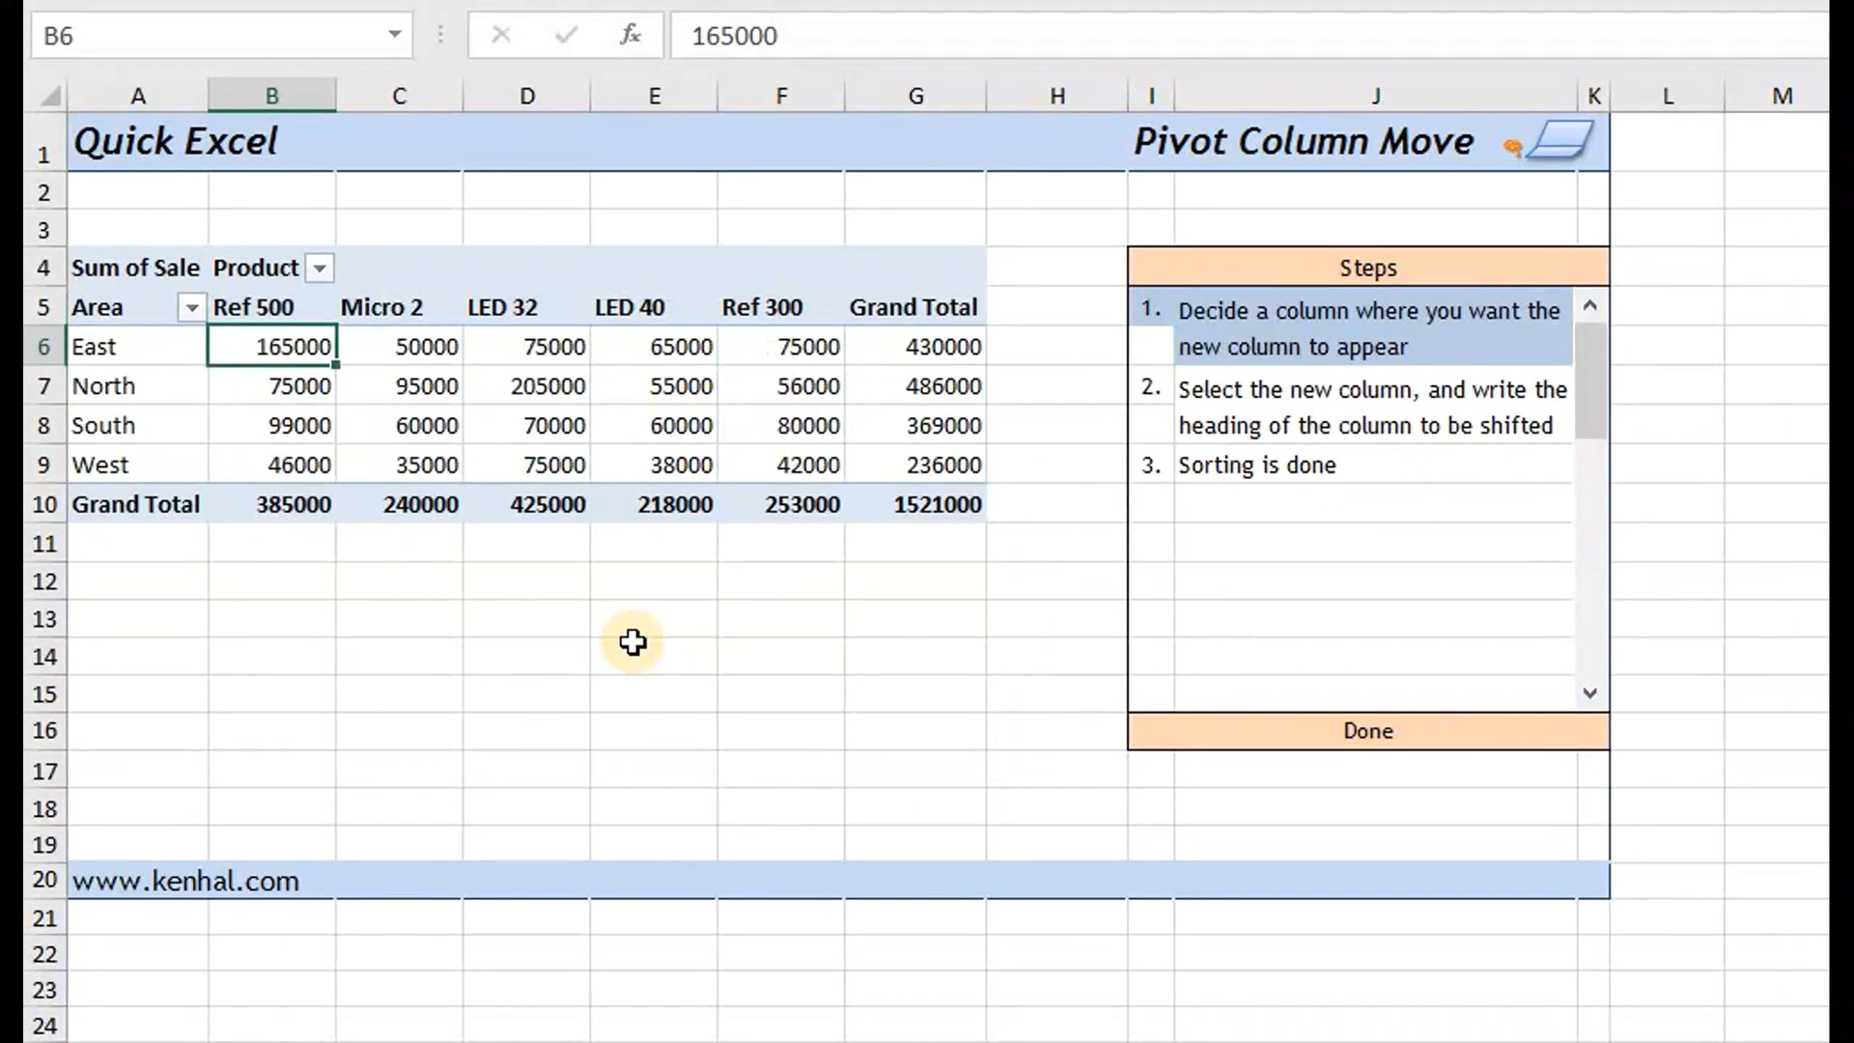
mouse_move(586, 409)
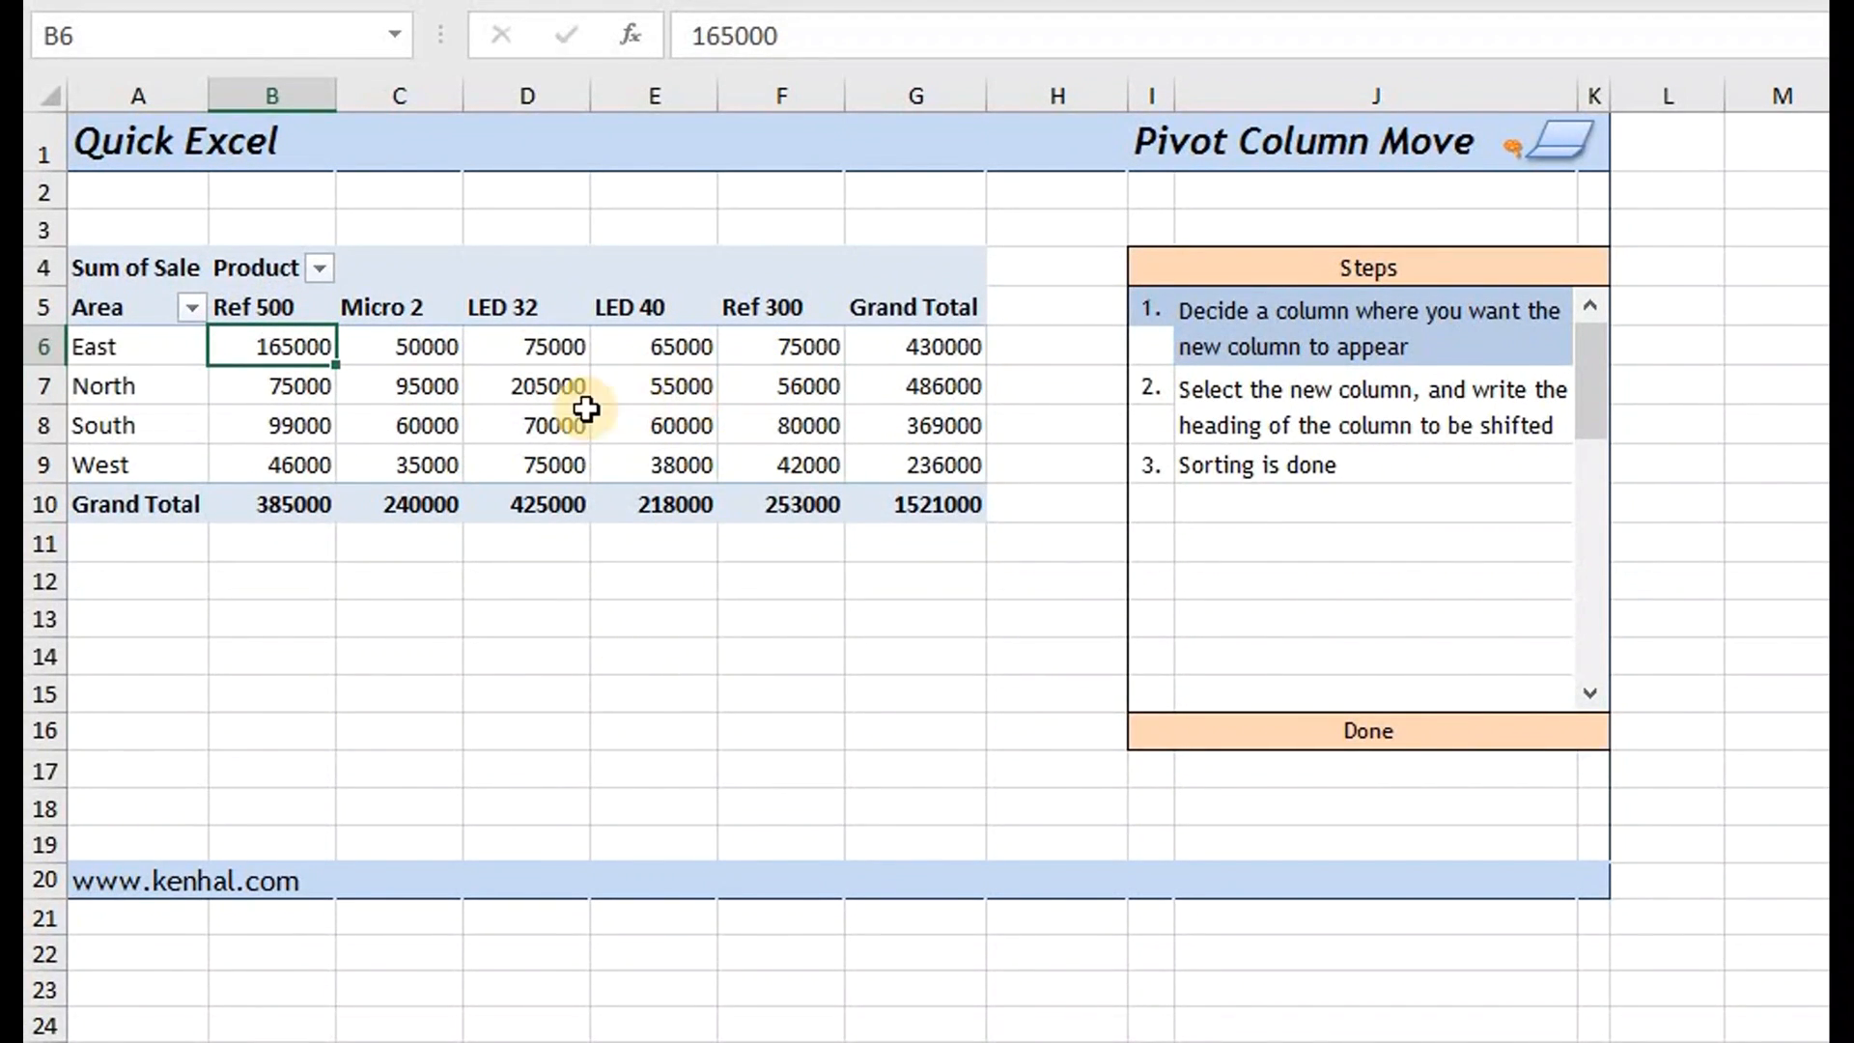
mouse_move(244, 398)
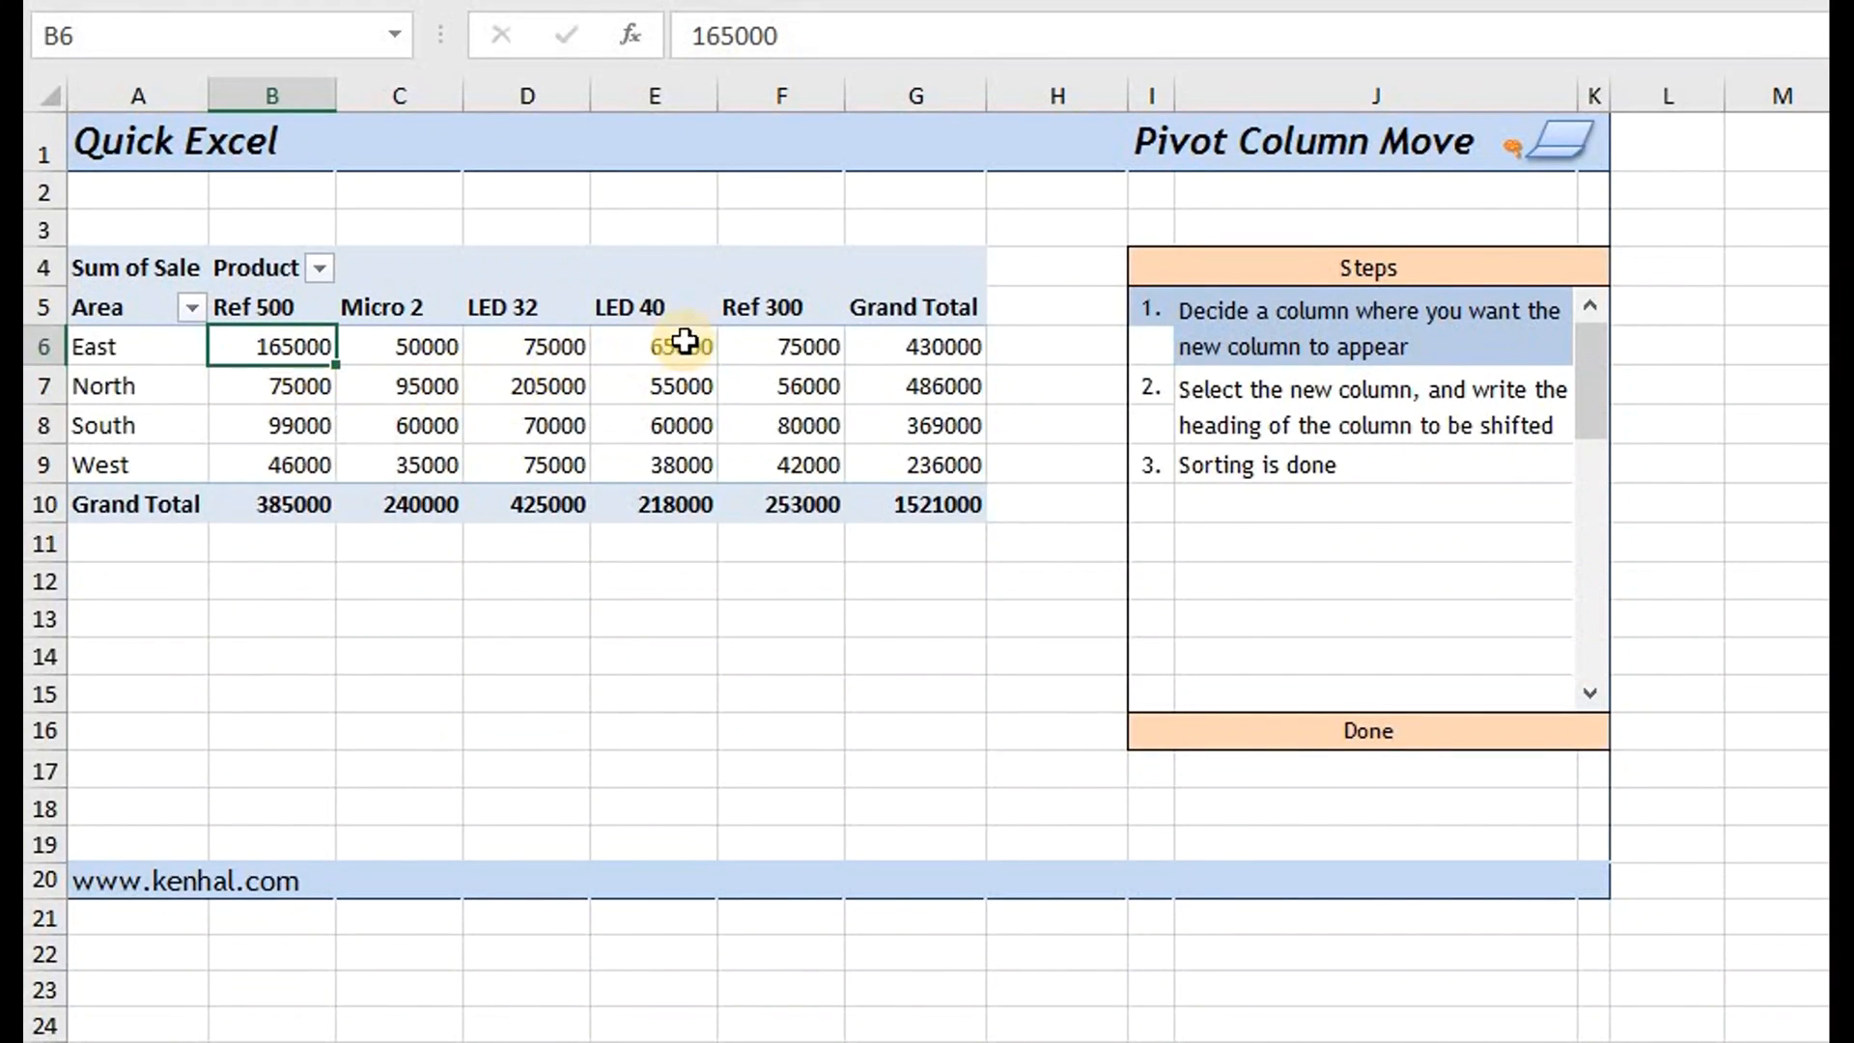
mouse_move(783, 315)
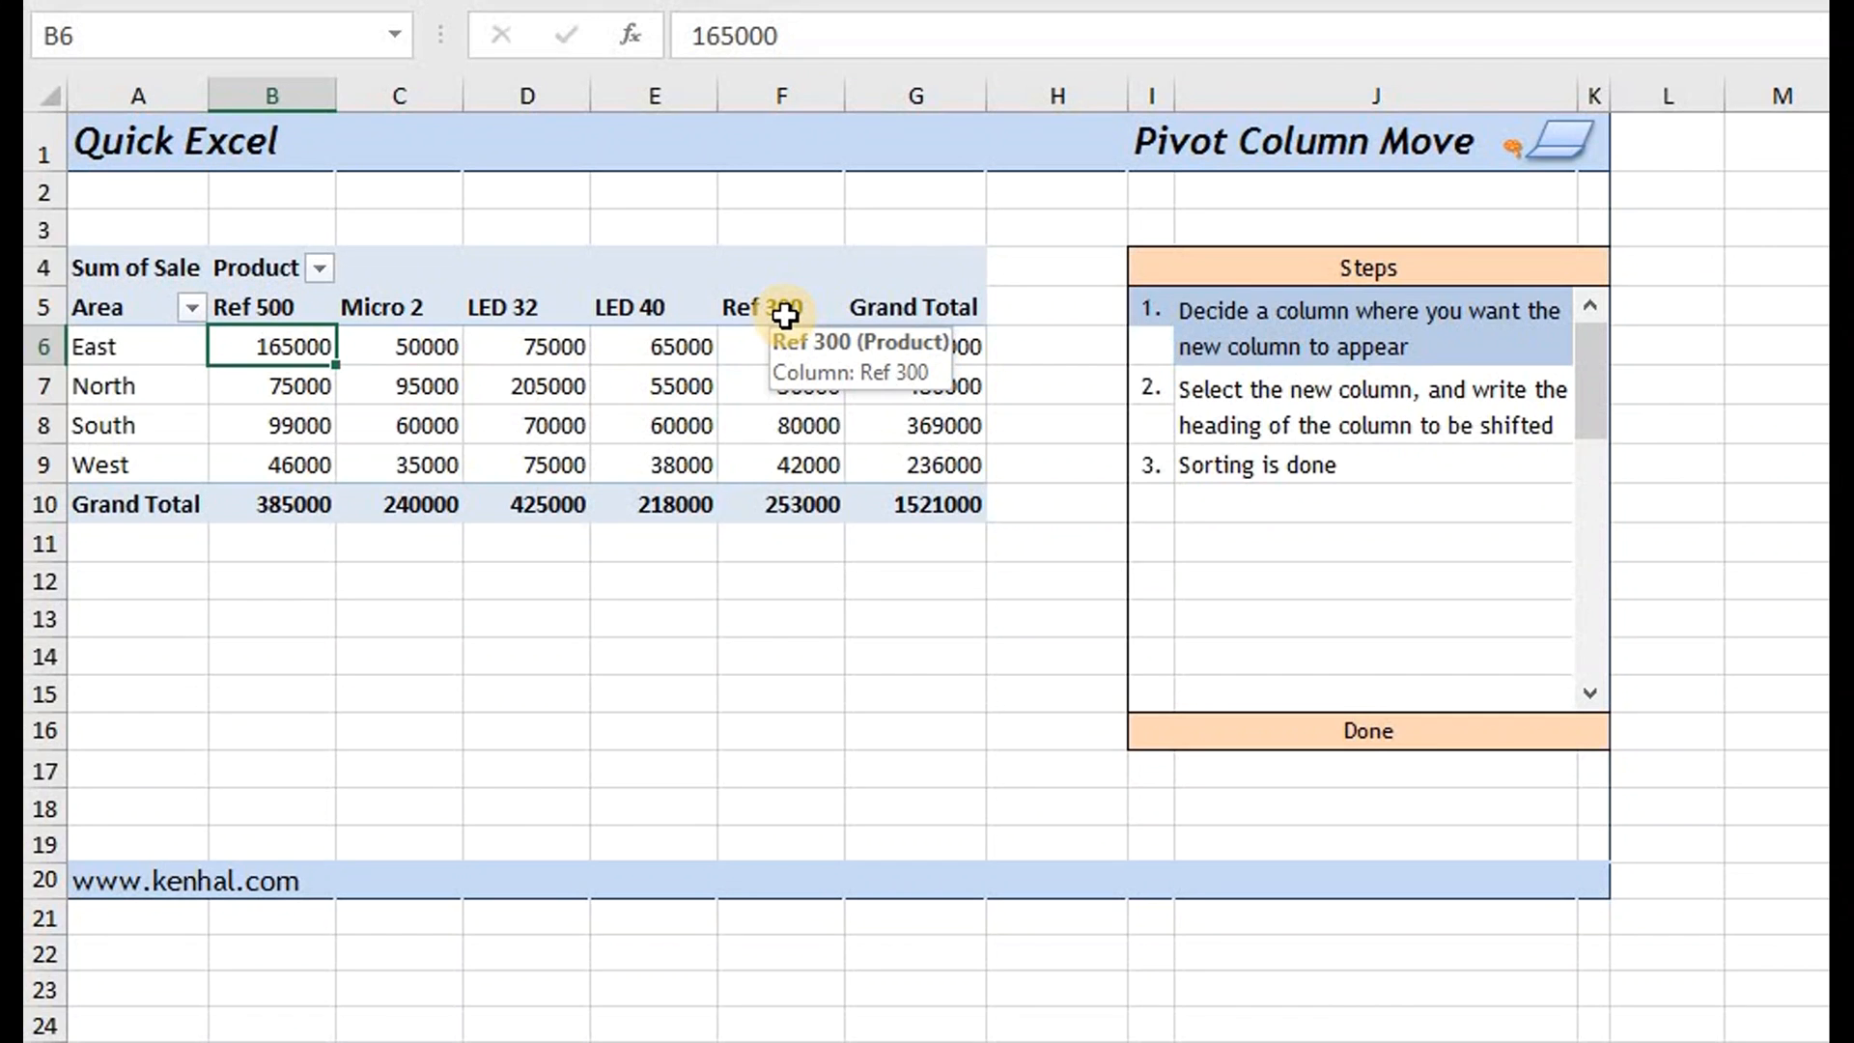
- Type 'Ref 300' over B5 so the columns run Ref 300, Ref 500, Micro 2
left_click(271, 307)
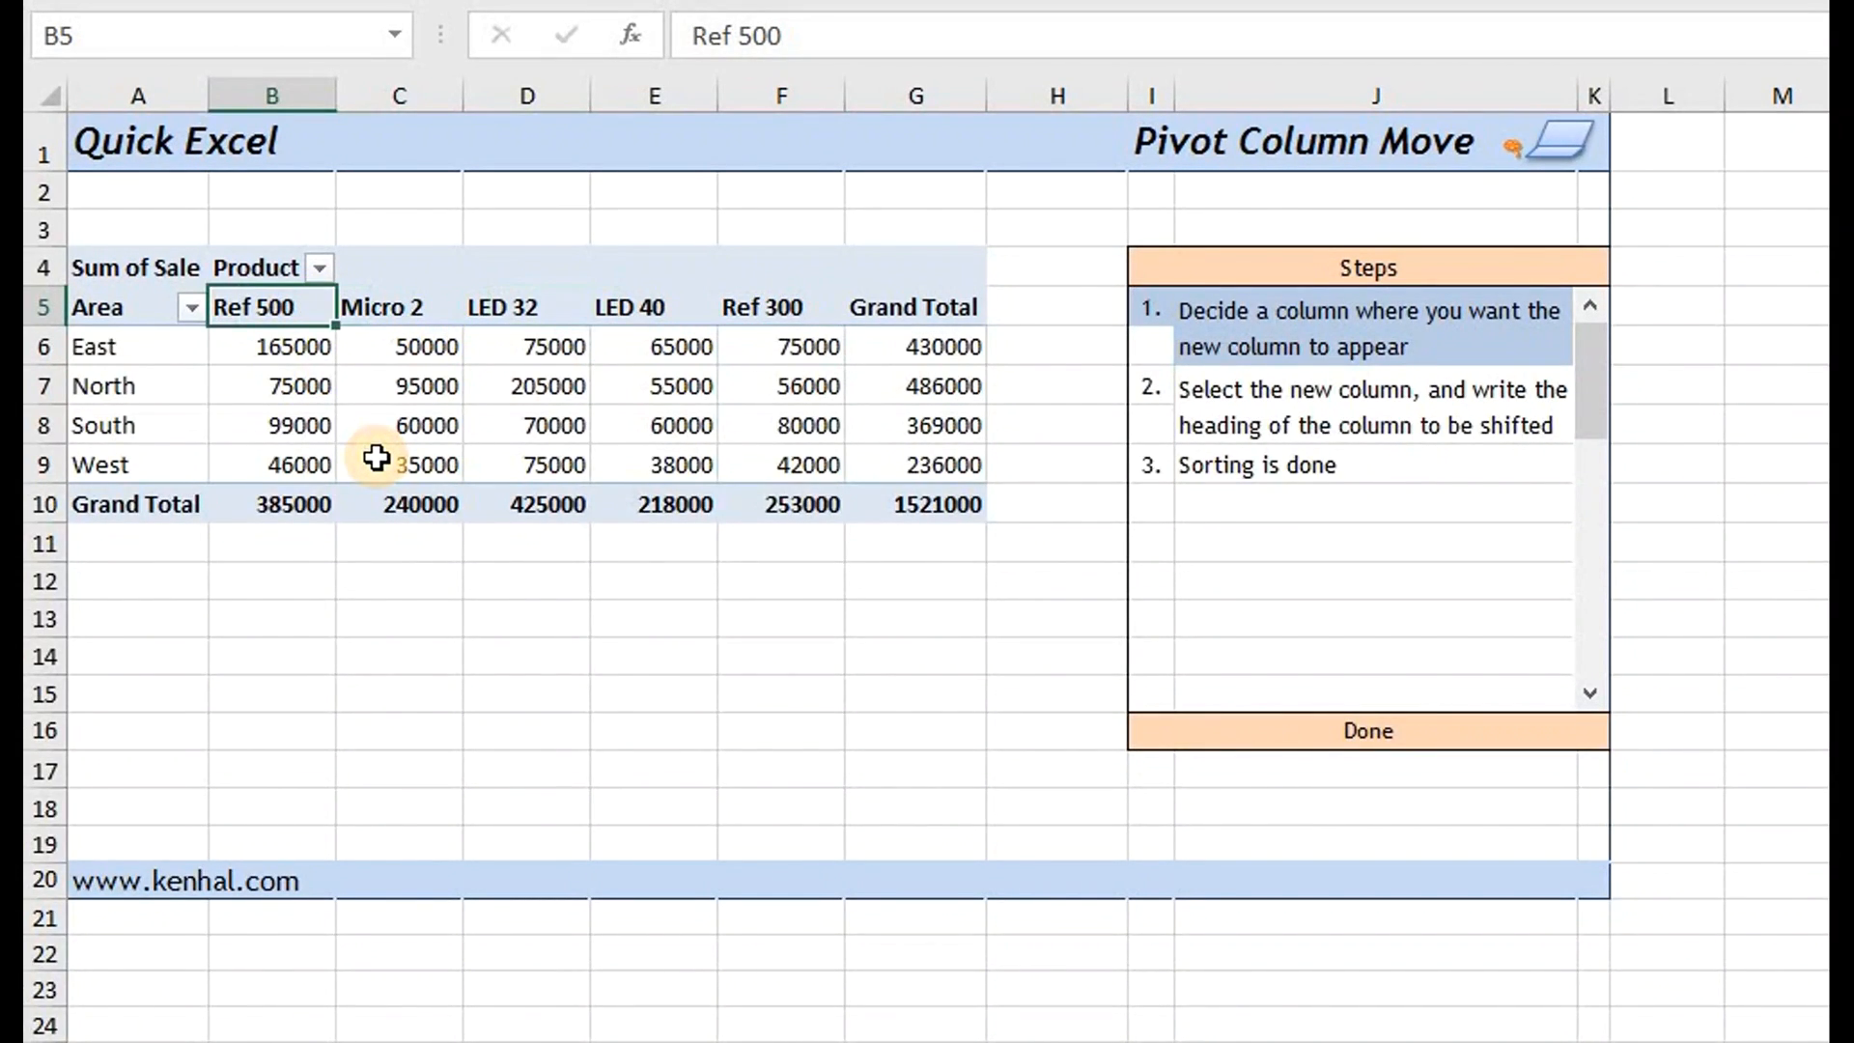
mouse_move(397, 464)
type("Ref")
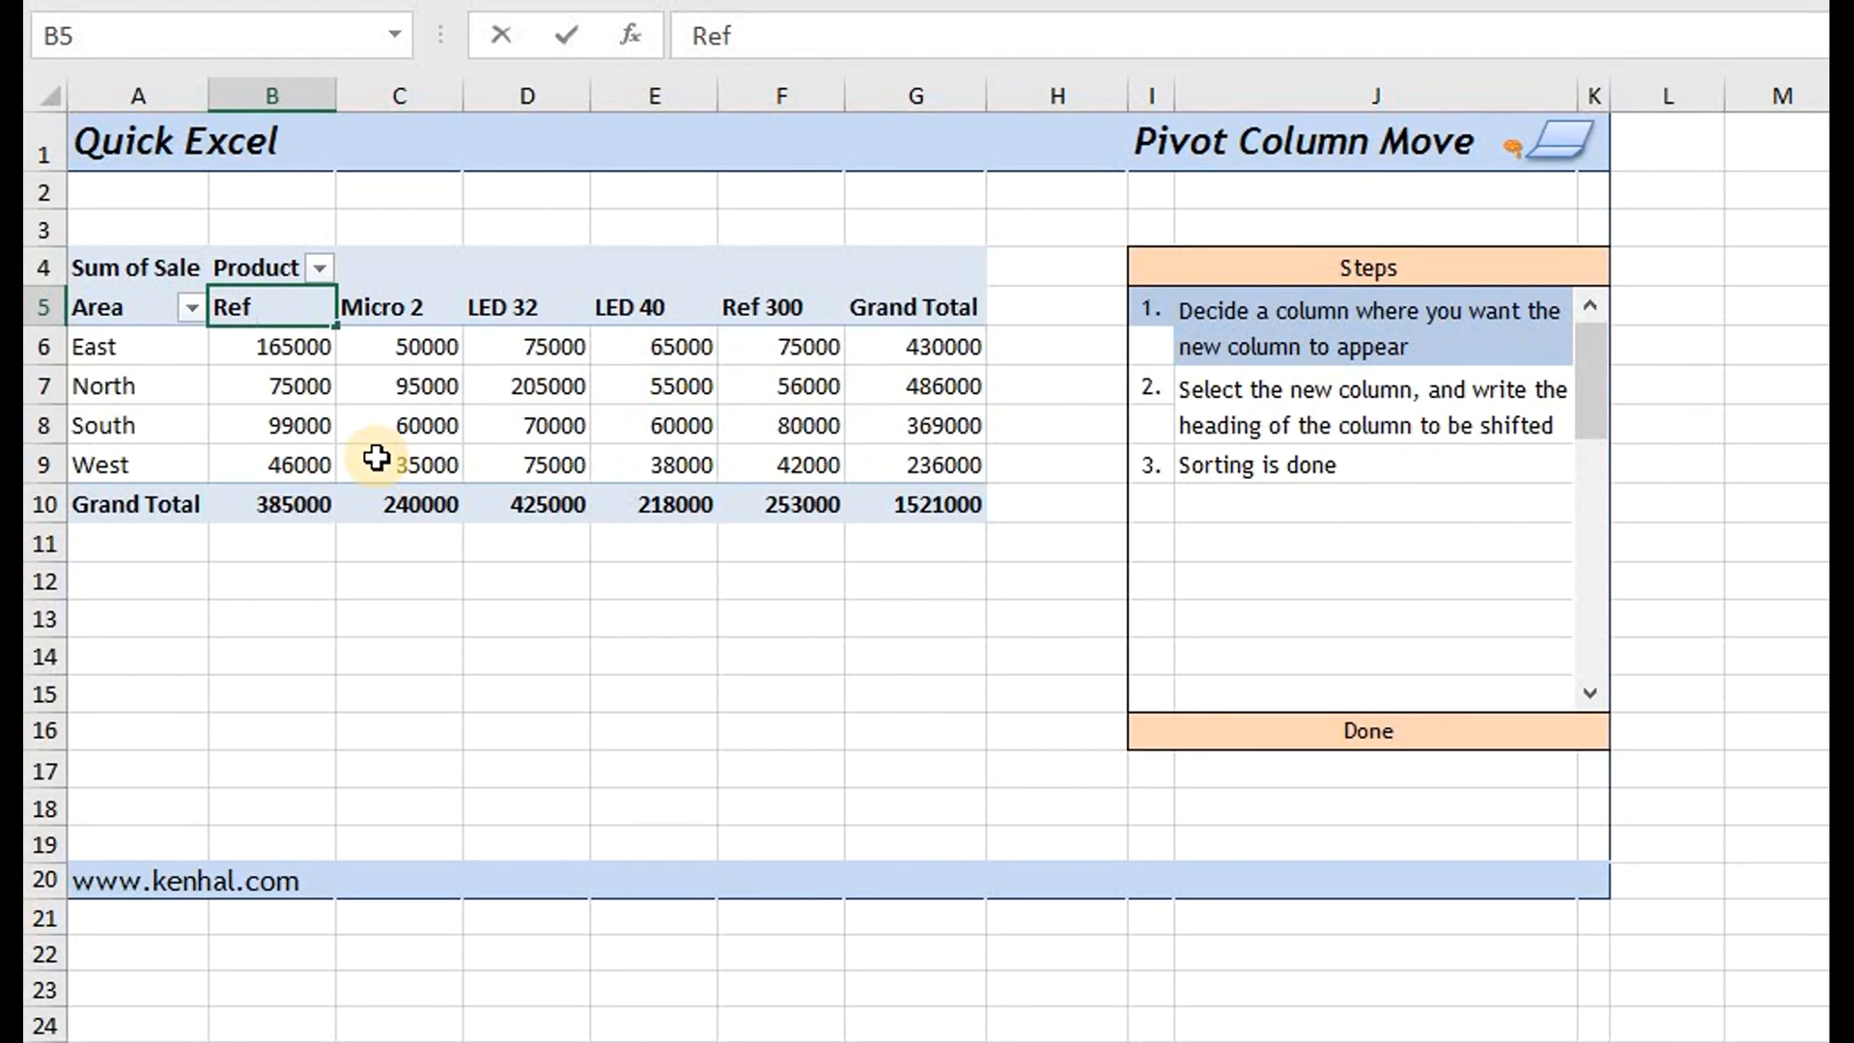
type("300")
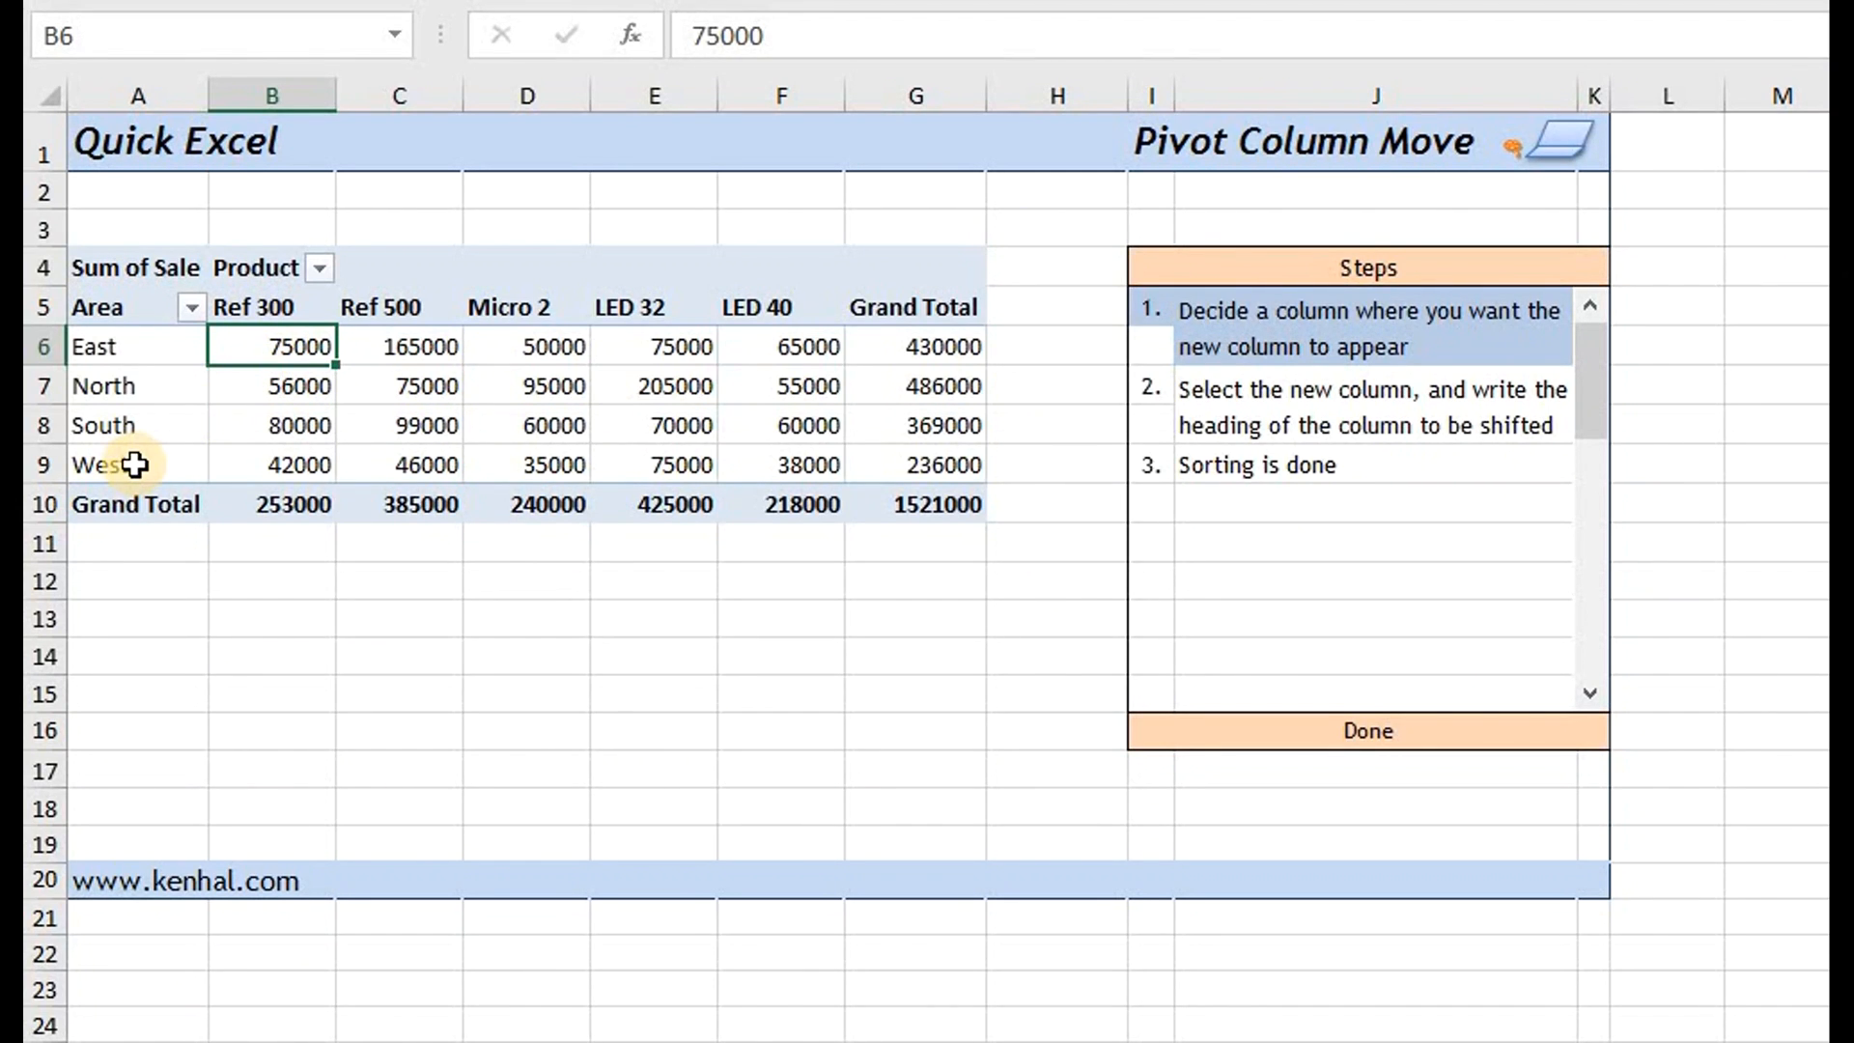
- Type 'West' over the East label in A6 so the rows run West, East, North, South
left_click(137, 463)
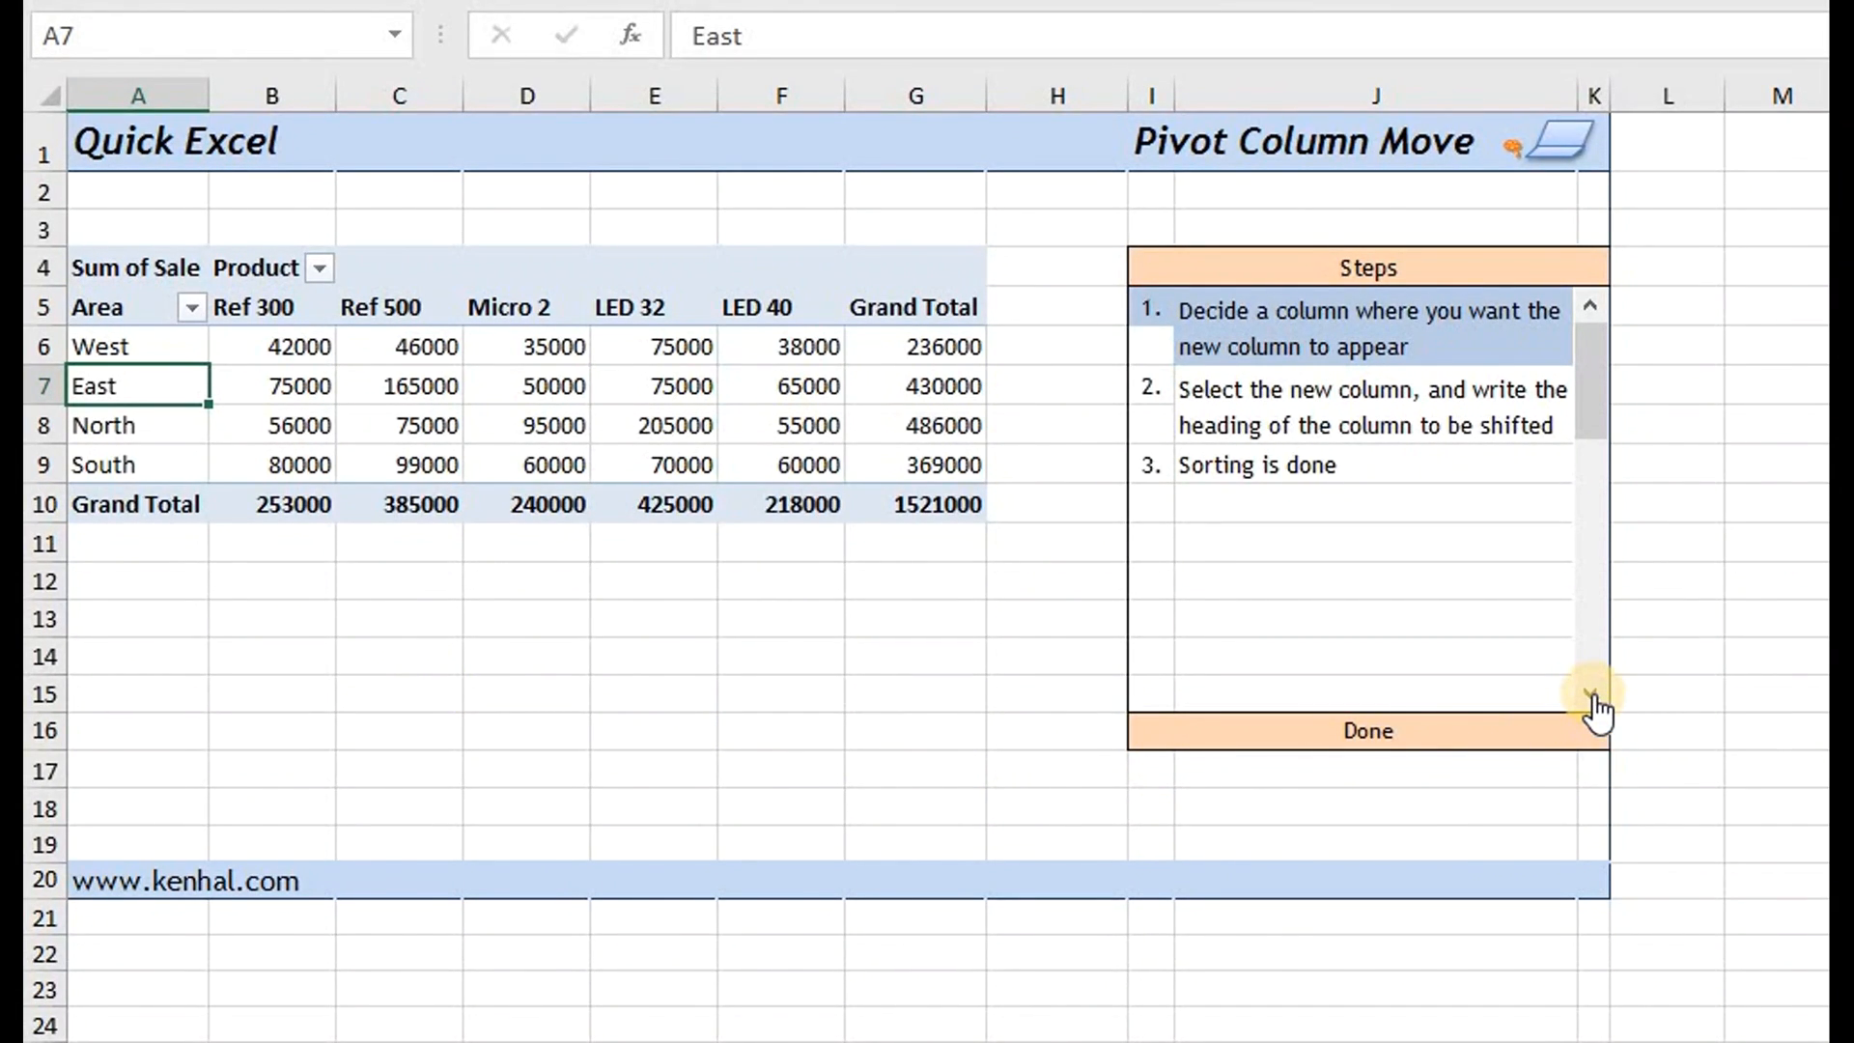
- Advance the Steps list to step 3, 'Sorting is done'
left_click(1590, 693)
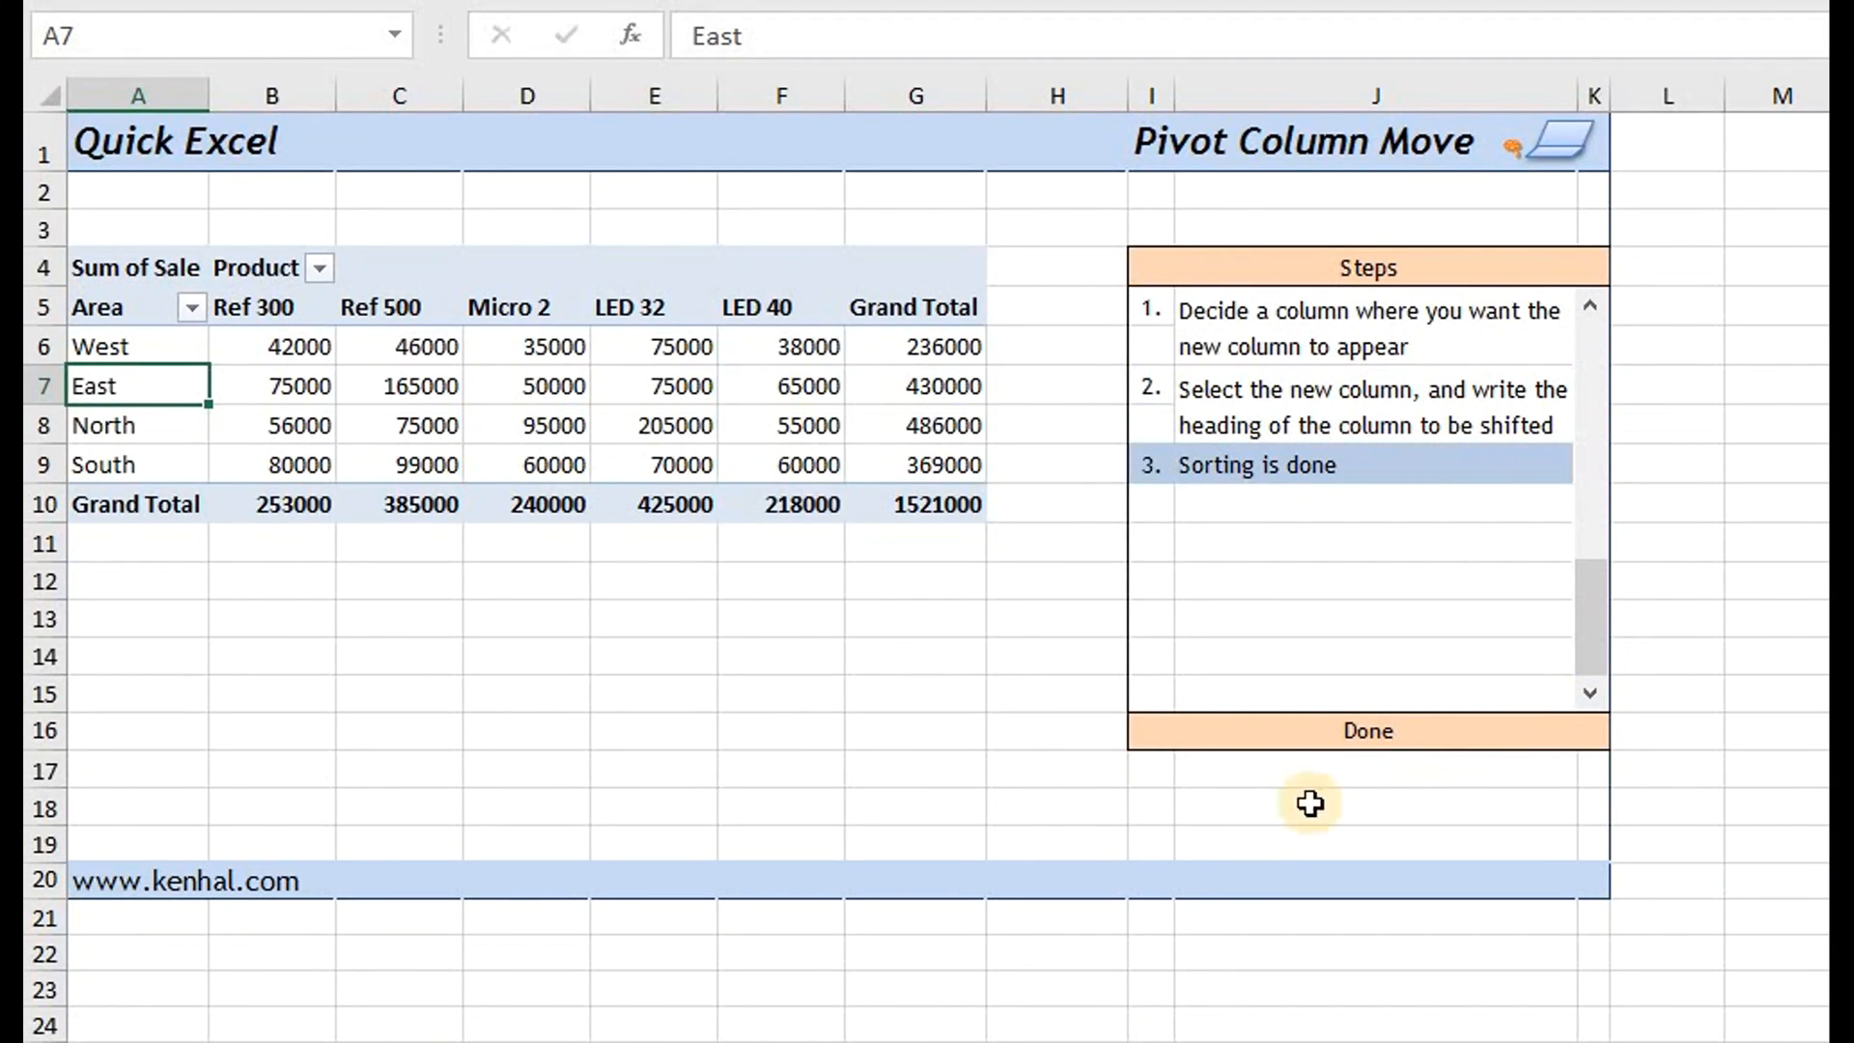
mouse_move(1032, 808)
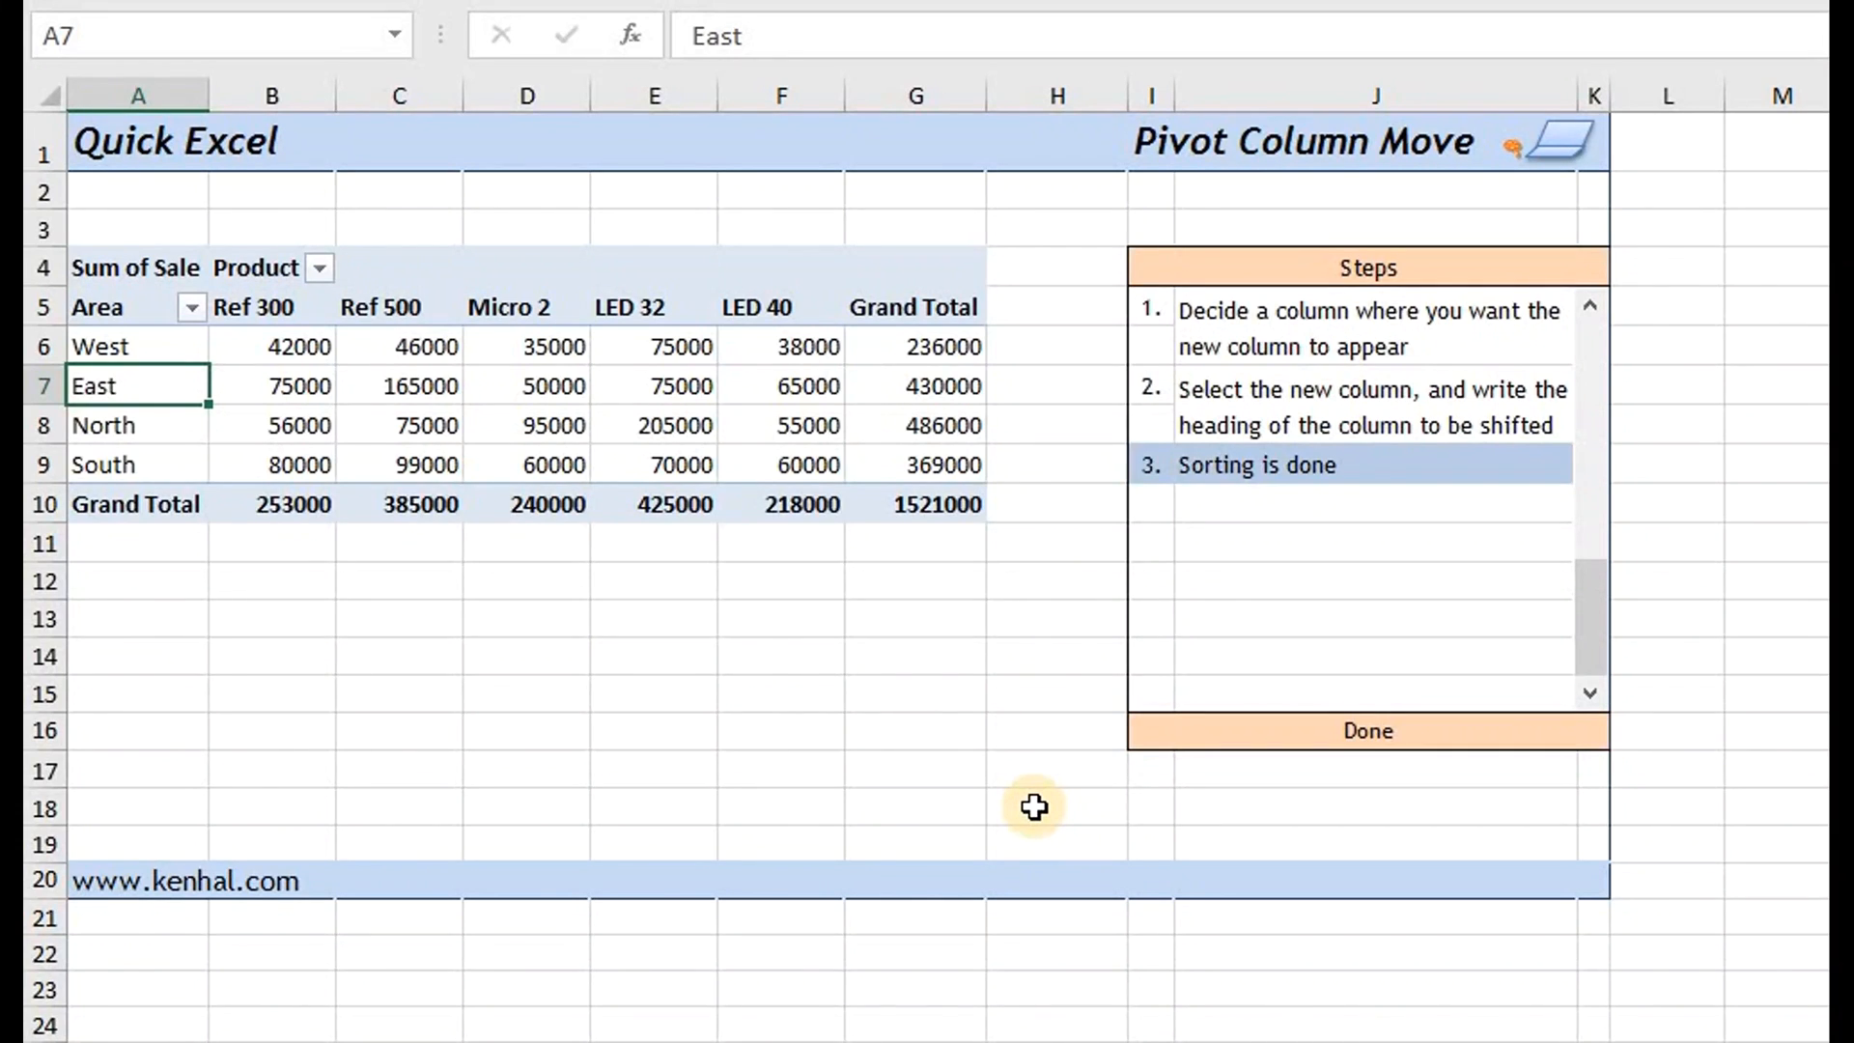